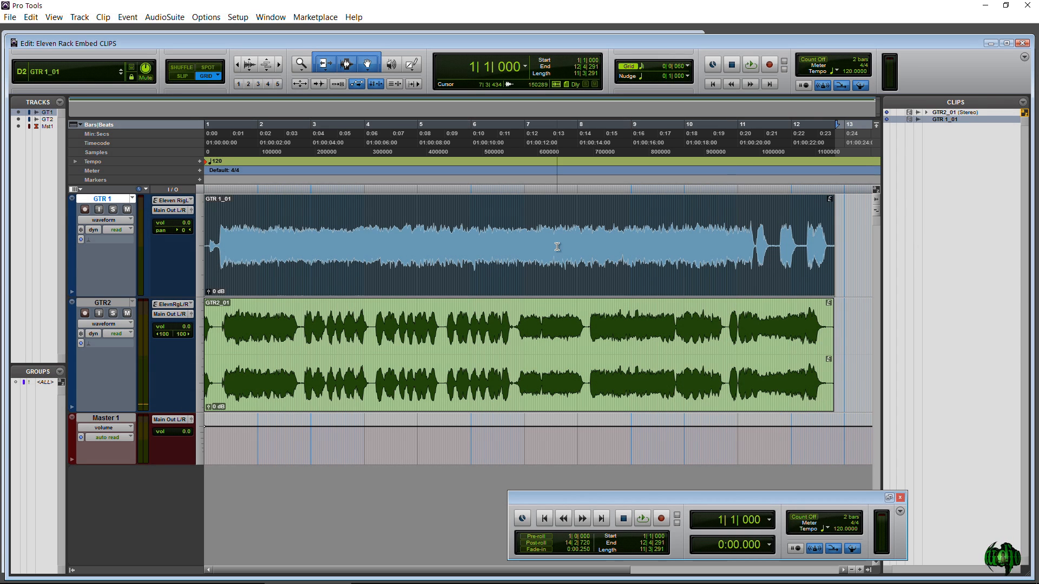
Step: Show the GTR 1_01 clip's context menu with the Load Guitar Rig Settings option
right_click(556, 247)
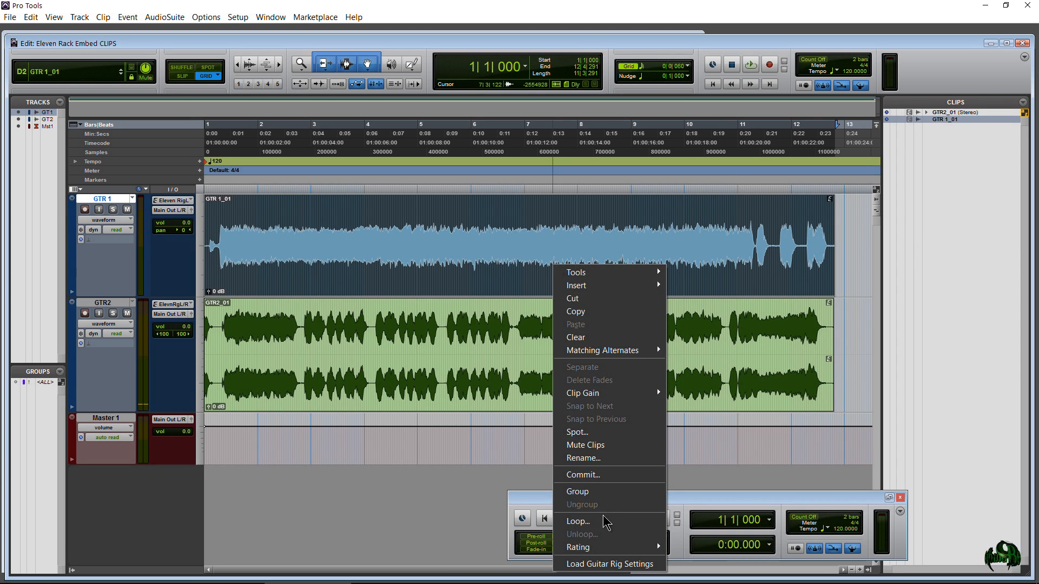
mouse_move(961, 124)
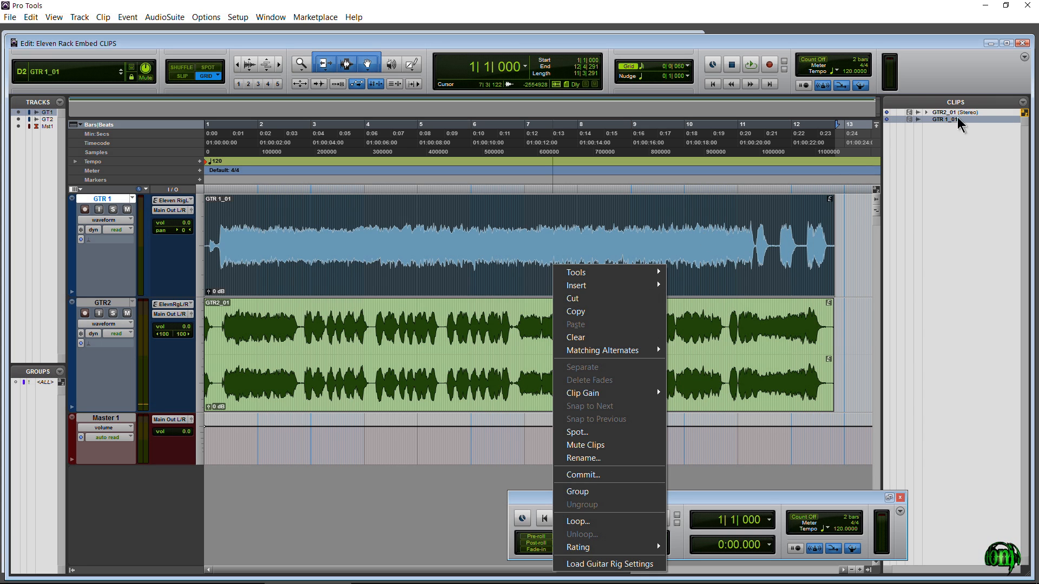